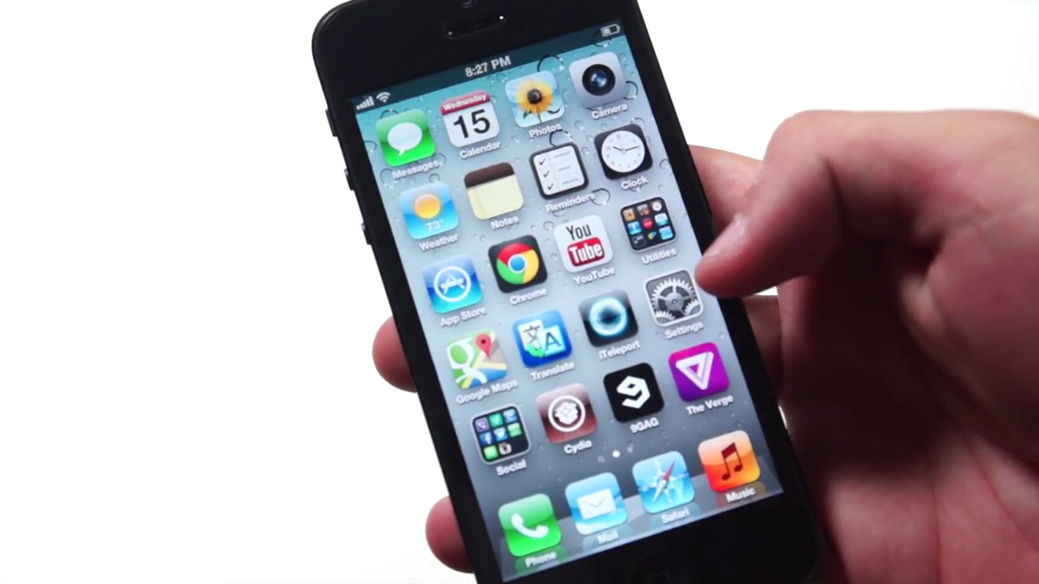
# In Settings, scroll to the installed tweaks and enter the Googiri settings page.
pyautogui.click(668, 299)
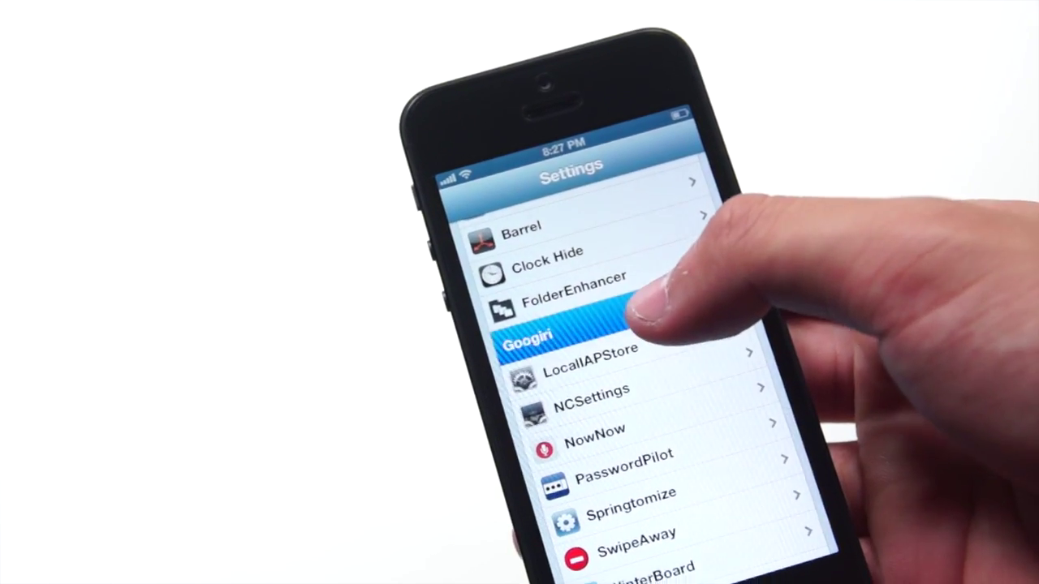
pyautogui.click(555, 338)
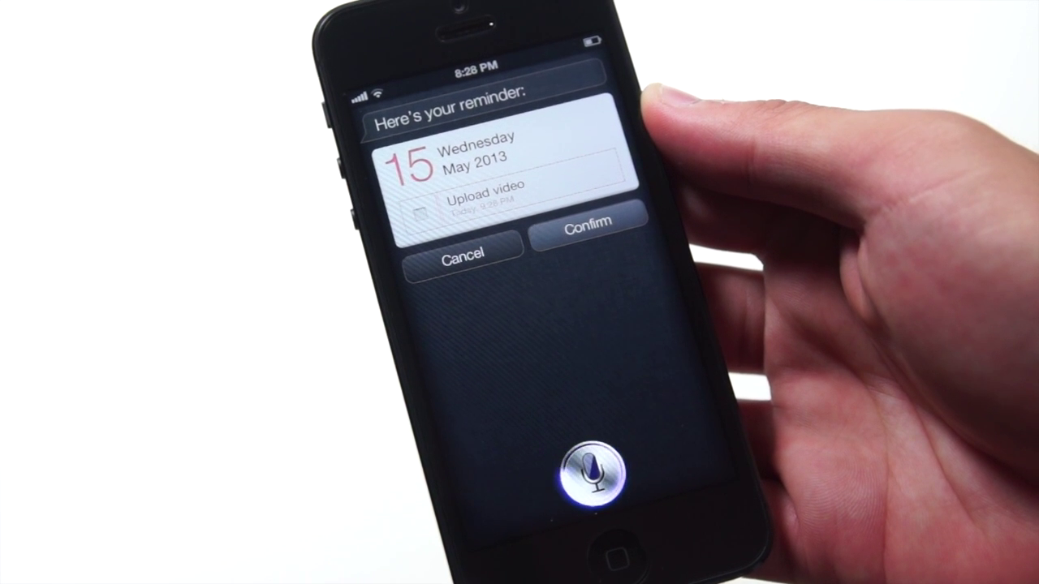
# Confirm Siri's 'Upload video' reminder card for Wednesday, May 15, 2013.
pyautogui.click(583, 224)
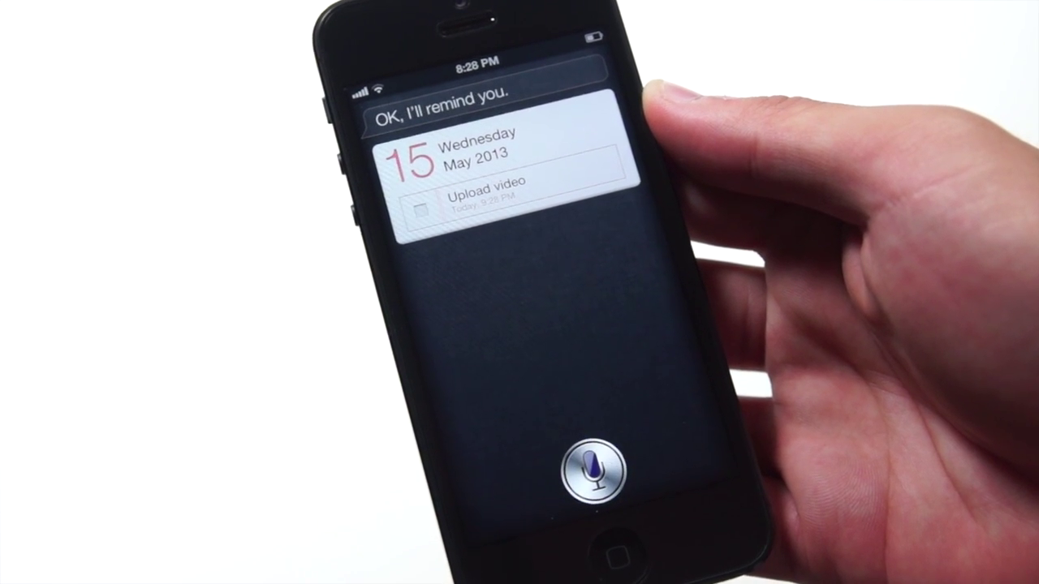